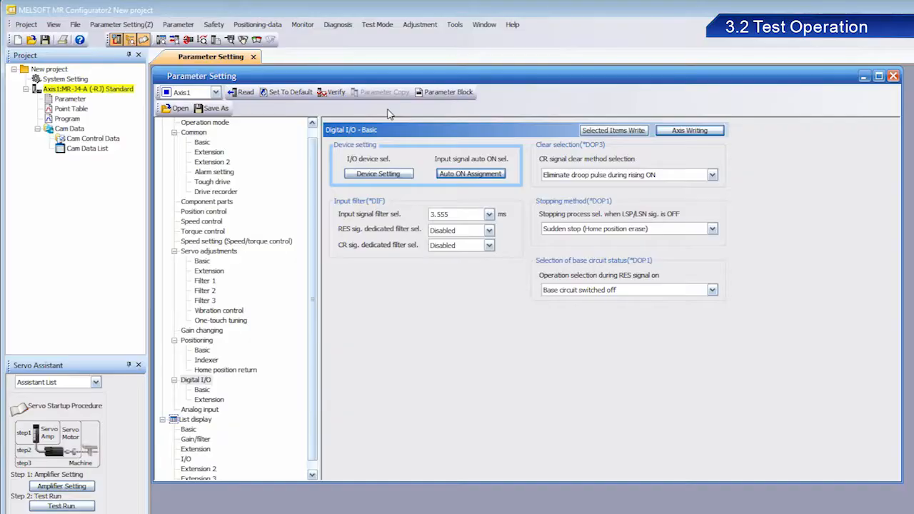
Start Test Mode JOG for Axis1, accepting the external-input and LSP/LSN warnings
{"action": "left_click", "coordinate": [377, 24]}
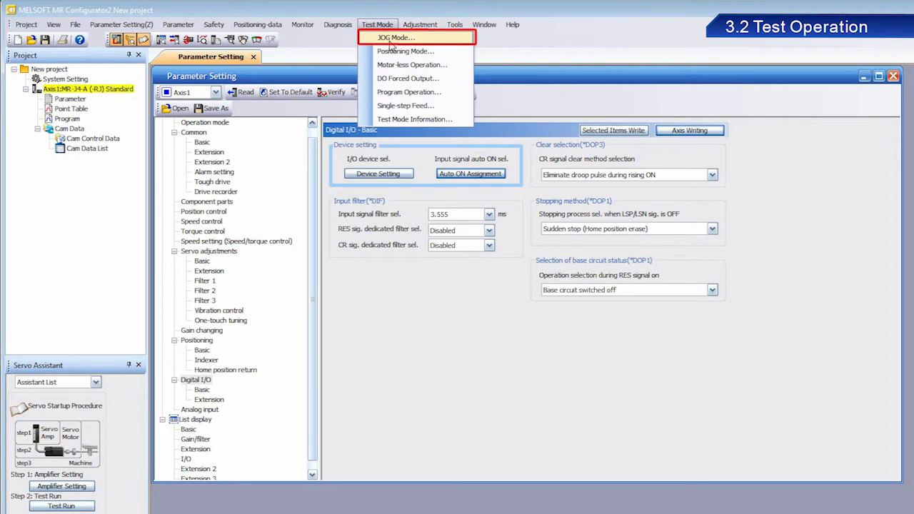
{"action": "left_click", "coordinate": [395, 37]}
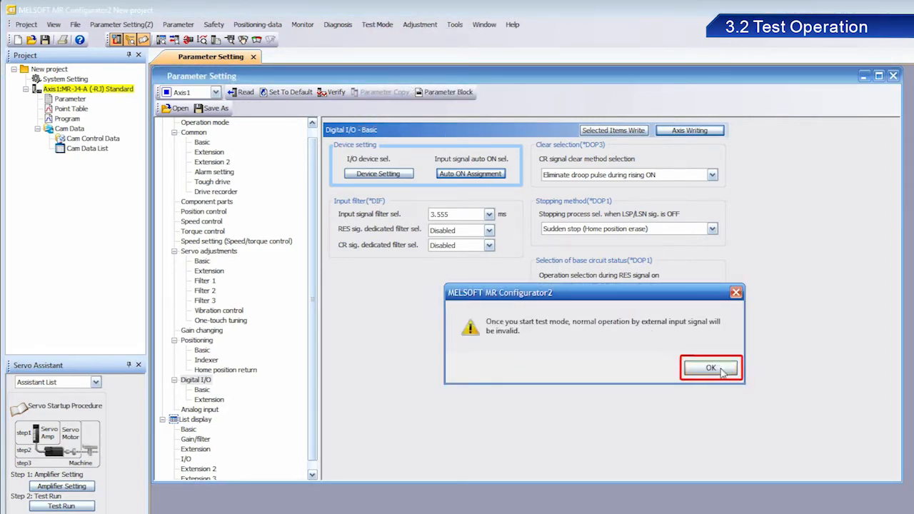
{"action": "left_click", "coordinate": [710, 367]}
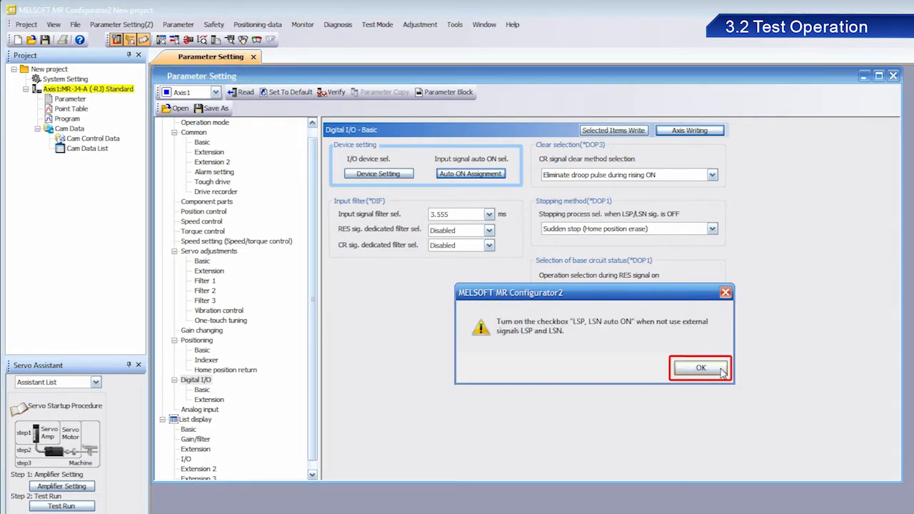
{"action": "left_click", "coordinate": [700, 367]}
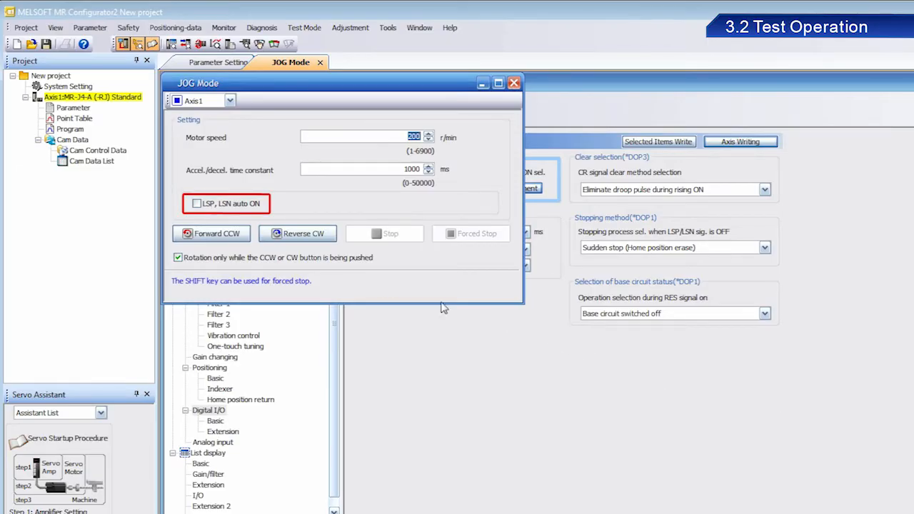
Tick LSP, LSN auto ON and confirm the operation-stopped message
{"action": "left_click", "coordinate": [197, 204]}
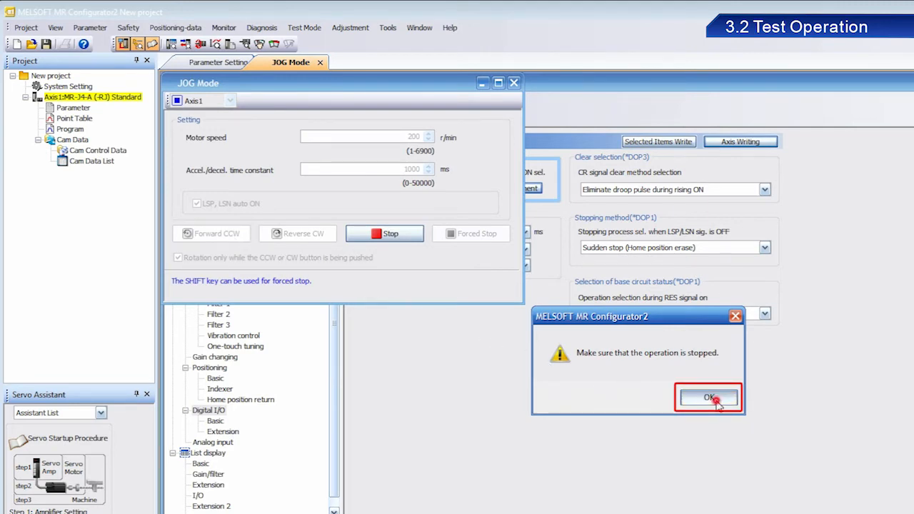
{"action": "left_click", "coordinate": [707, 397]}
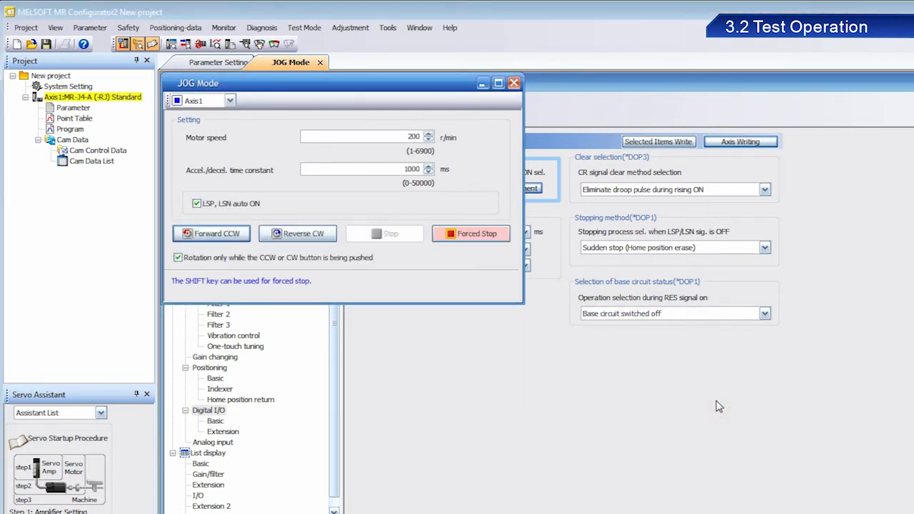
{"action": "left_click", "coordinate": [212, 233]}
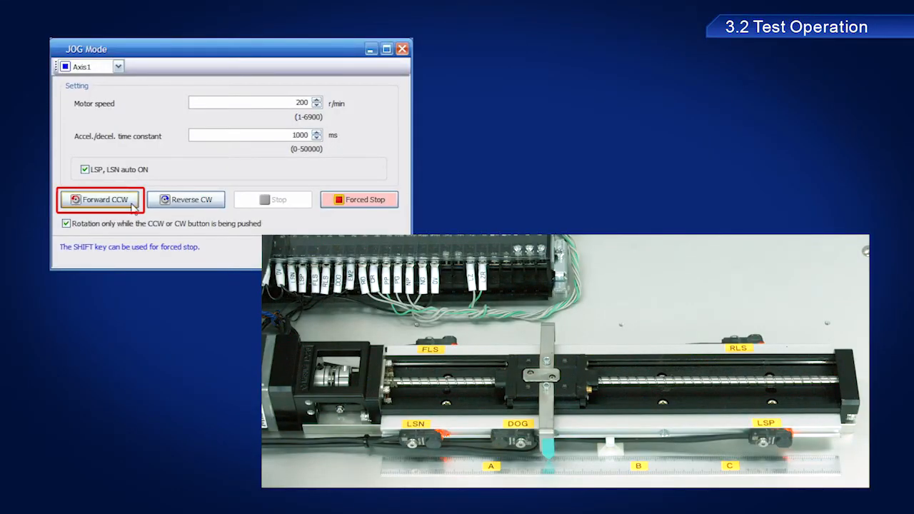
Jog Axis1 forward (CCW) toward LSN, then reverse (CW) back past the DOG sensor
{"action": "left_click", "coordinate": [100, 199]}
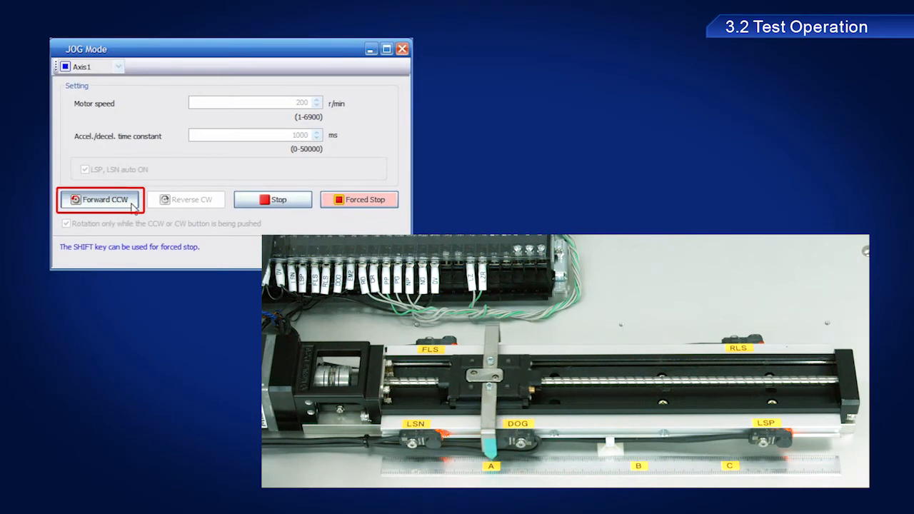
{"action": "left_click", "coordinate": [99, 199]}
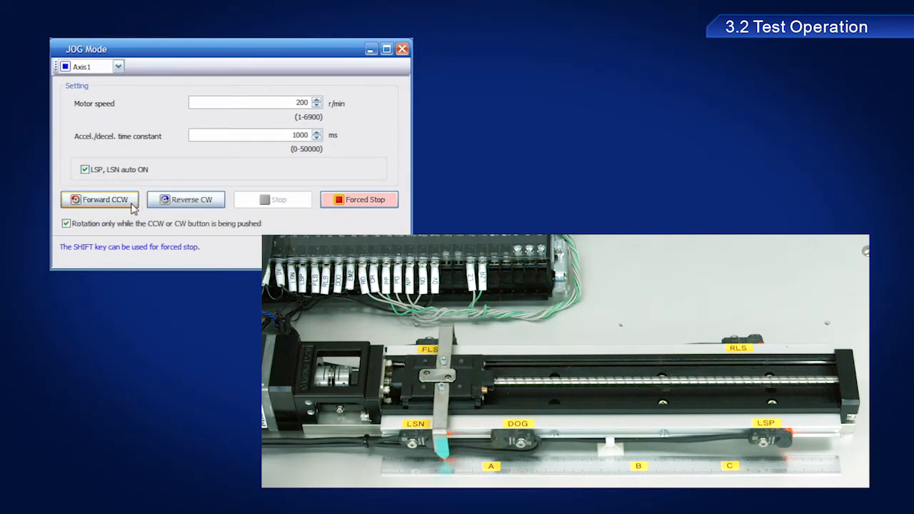
{"action": "left_click", "coordinate": [186, 199]}
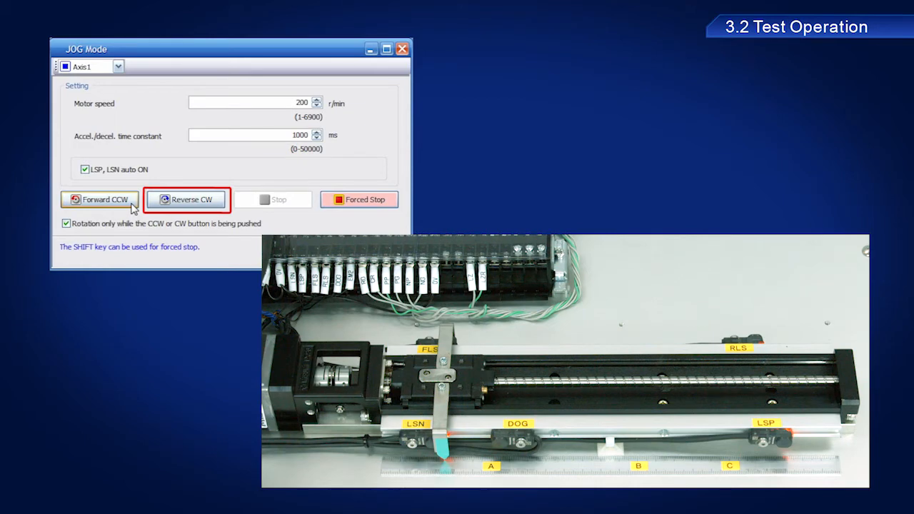
{"action": "left_click", "coordinate": [187, 199]}
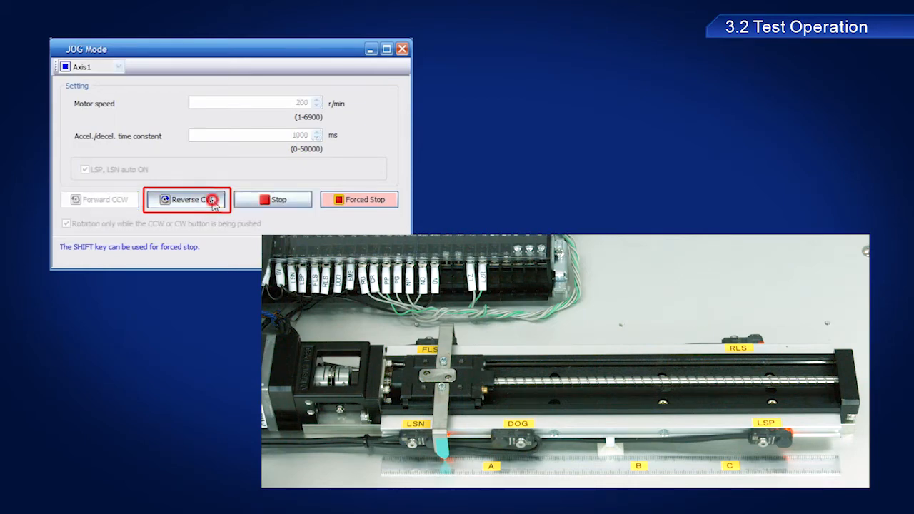
{"action": "left_click", "coordinate": [187, 199]}
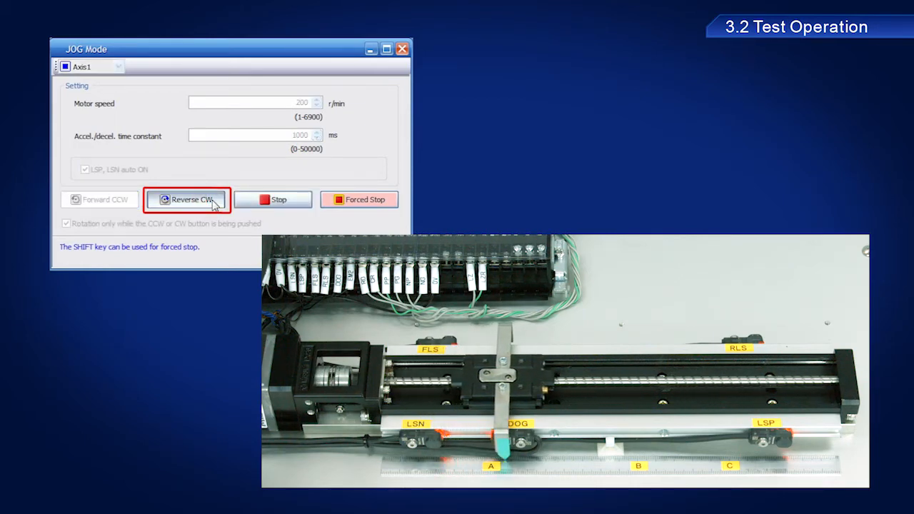
{"action": "left_click", "coordinate": [187, 199]}
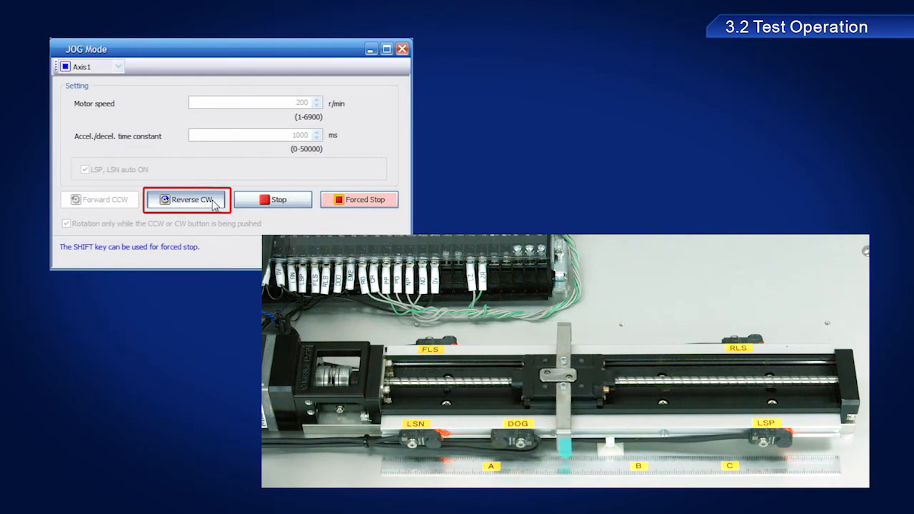
{"action": "left_click", "coordinate": [186, 199]}
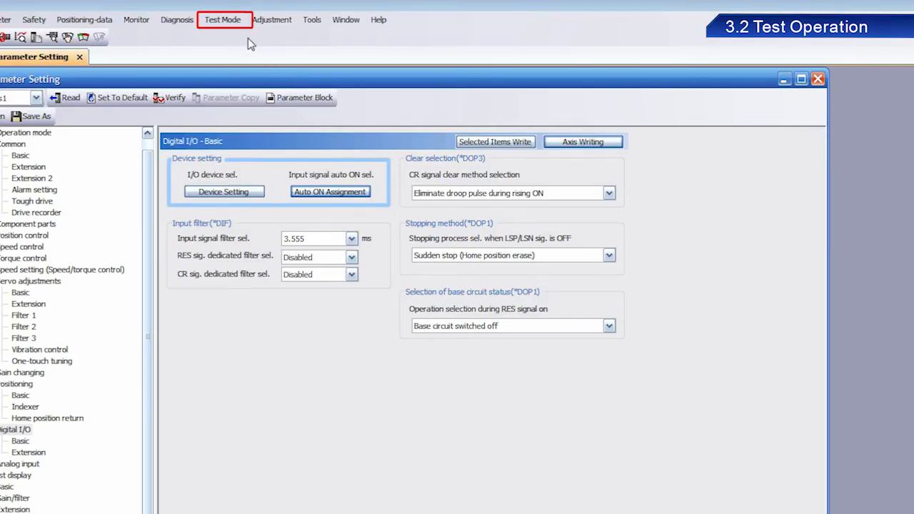
Reopen JOG Mode for Axis1 at 200 r/min and 1000 ms, accepting the external-input warning
{"action": "left_click", "coordinate": [222, 19]}
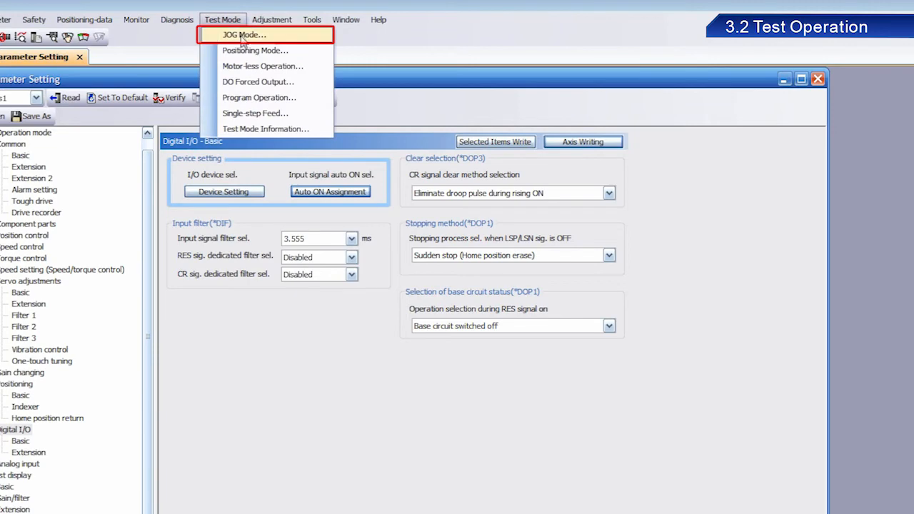
{"action": "left_click", "coordinate": [243, 34]}
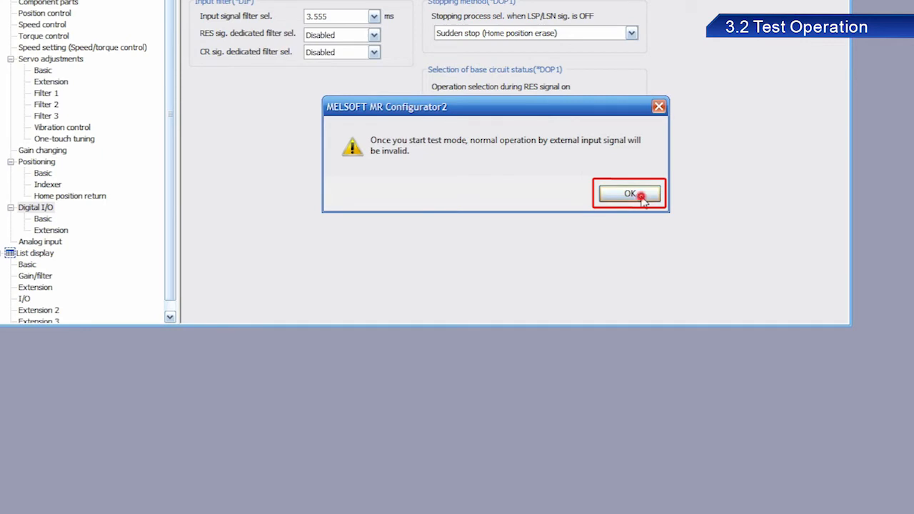
{"action": "left_click", "coordinate": [628, 193]}
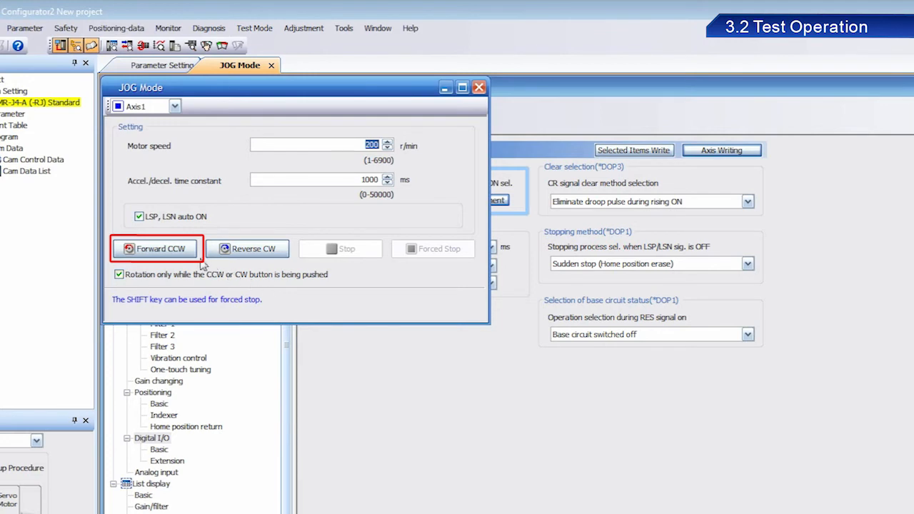
Jog Axis1 briefly with Forward CCW and confirm the operation-stopped message
{"action": "left_click", "coordinate": [155, 248]}
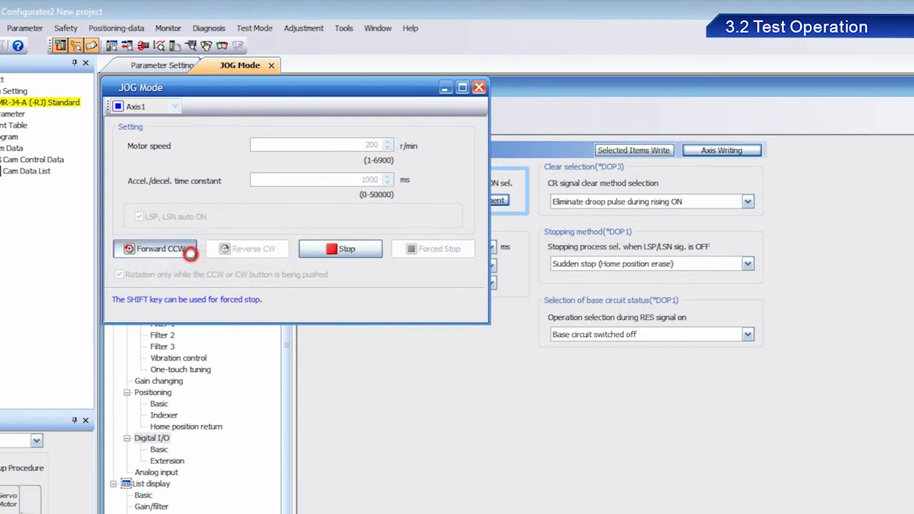
{"action": "left_click", "coordinate": [155, 249]}
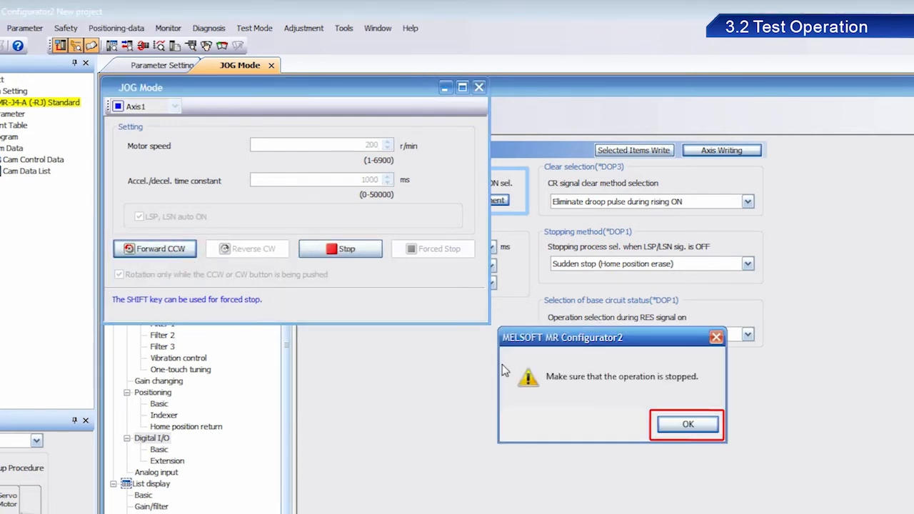
{"action": "left_click", "coordinate": [687, 424]}
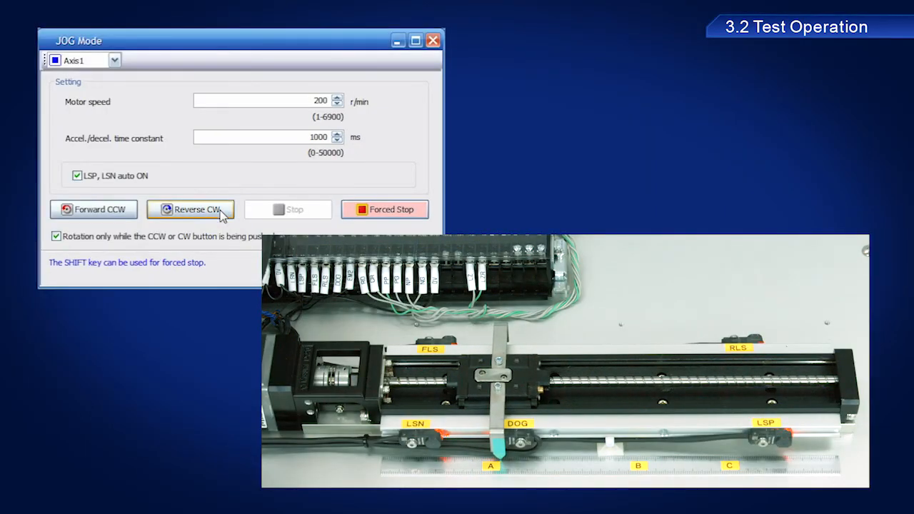
{"action": "left_click", "coordinate": [93, 209]}
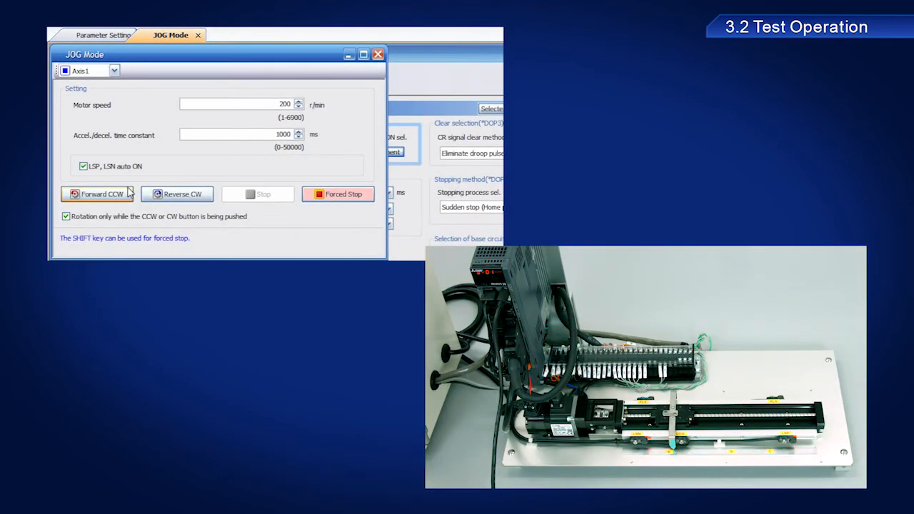
Jog Axis1 forward, review alarm 51 (Overload 2) in the log, then jog forward again
{"action": "left_click", "coordinate": [100, 194]}
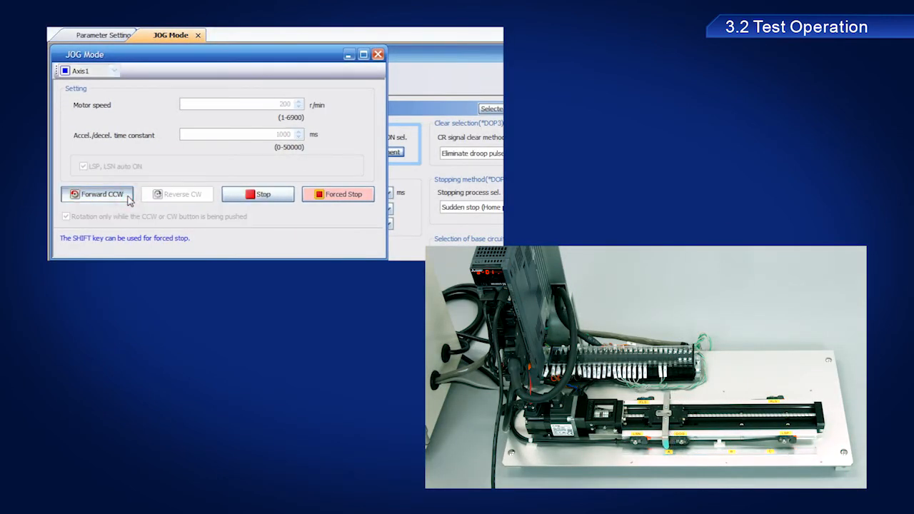
{"action": "left_click", "coordinate": [100, 194]}
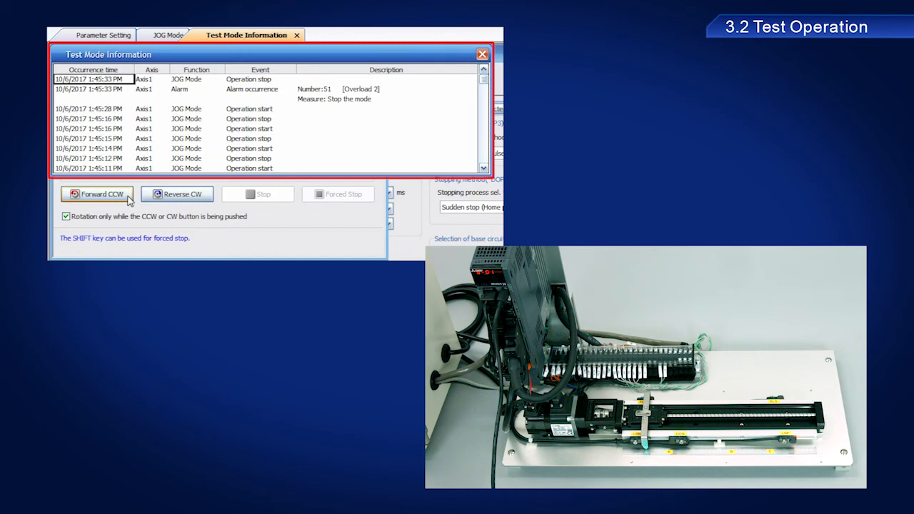
{"action": "left_click", "coordinate": [169, 35]}
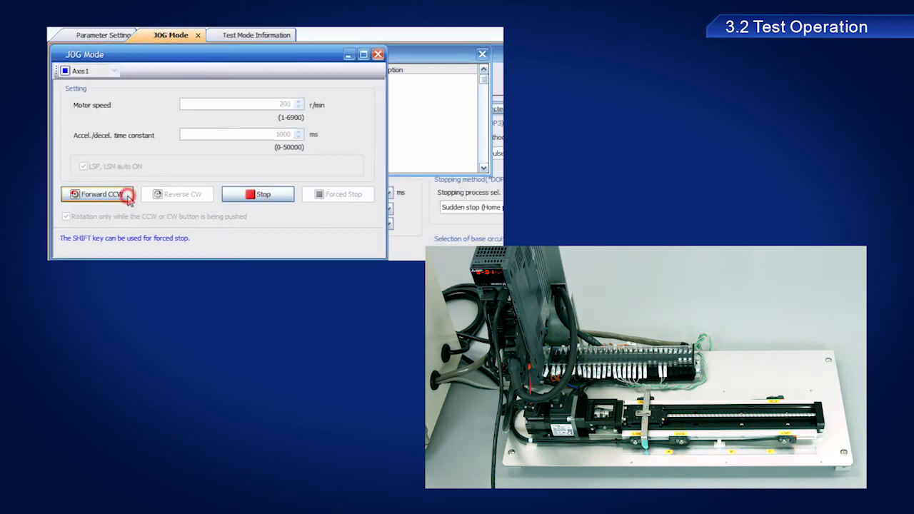